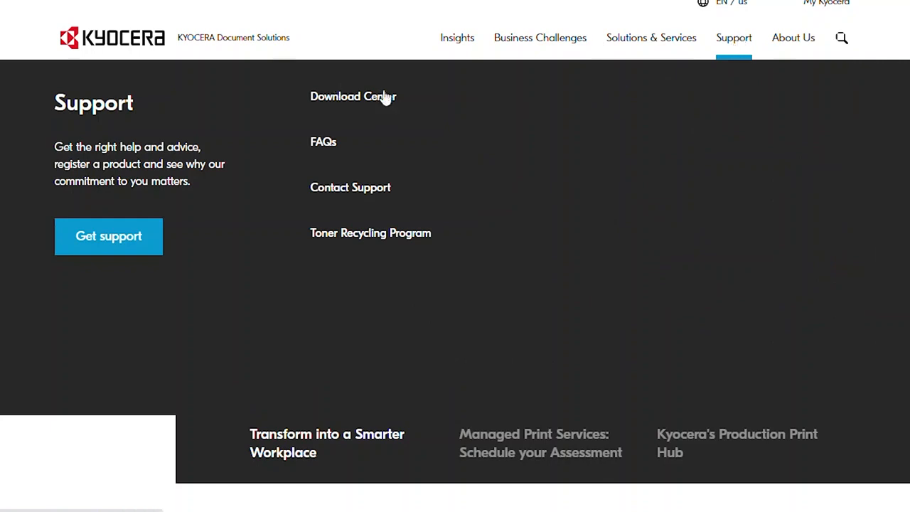
- Filter the Download Center product list by '2040' and choose ECOSYS M2040dn
click(353, 96)
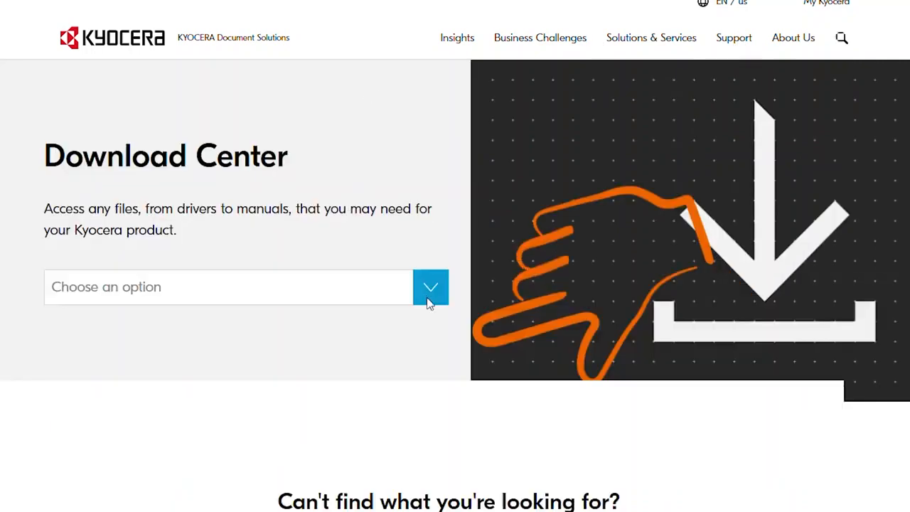
click(429, 287)
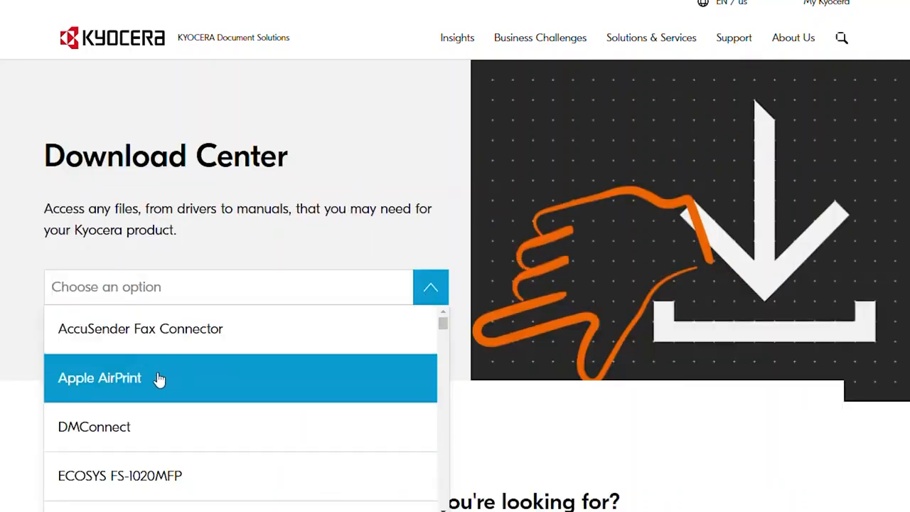
text(2040)
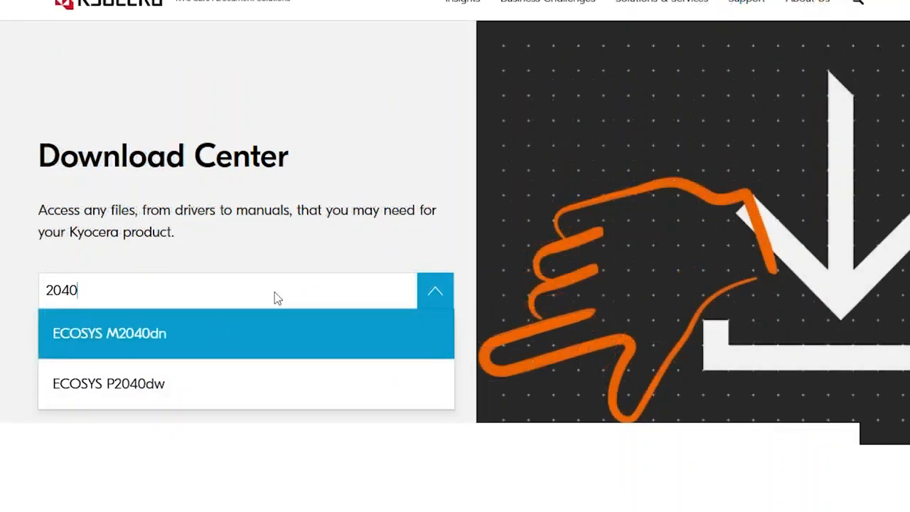
mouse_move(279, 319)
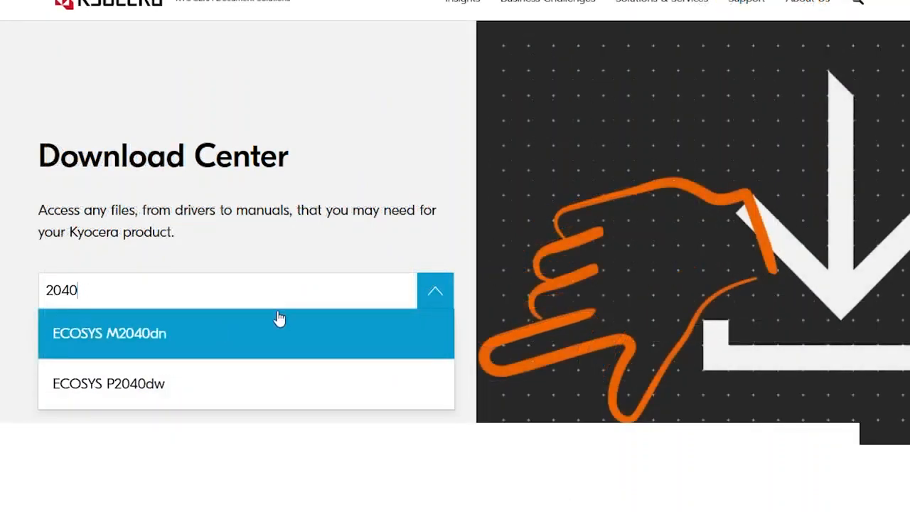
click(109, 333)
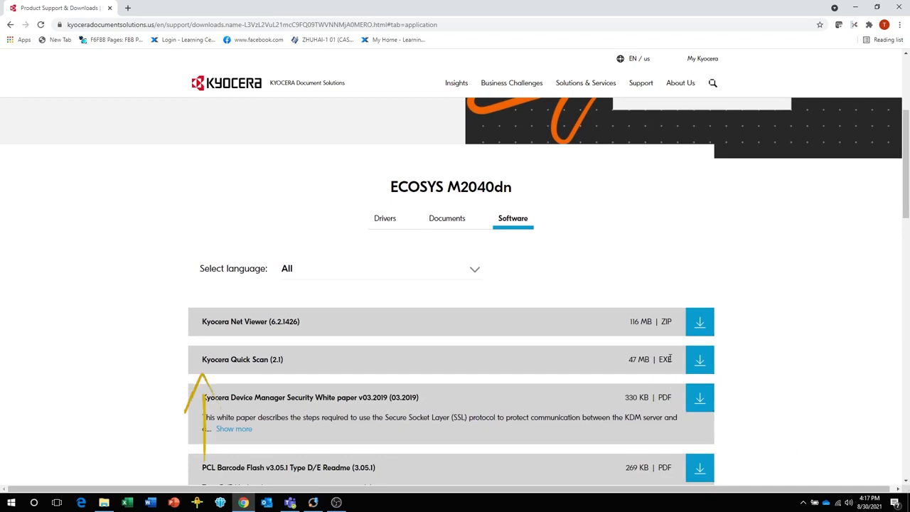
- Download the Kyocera Quick Scan (2.1) installer for the ECOSYS M2040dn
click(699, 358)
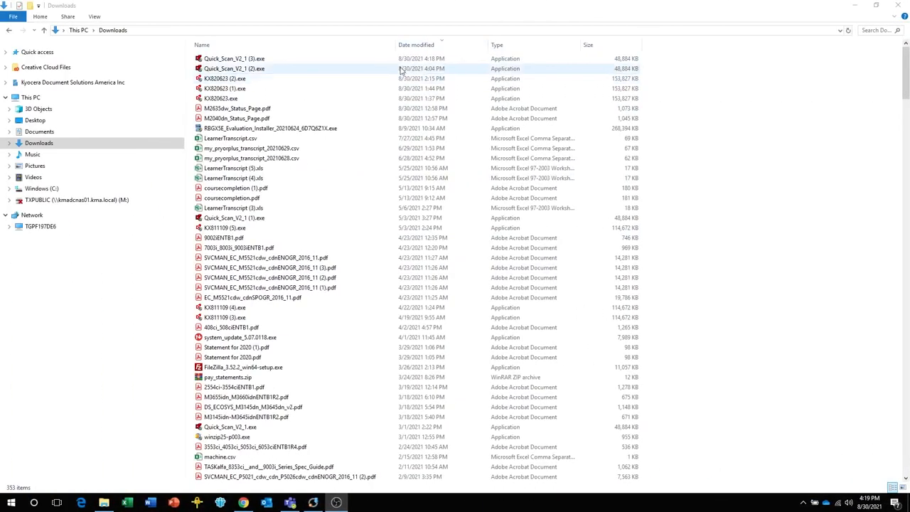
- Run Quick_Scan_V2_1 (2).exe from Downloads and unzip its installer files
click(234, 58)
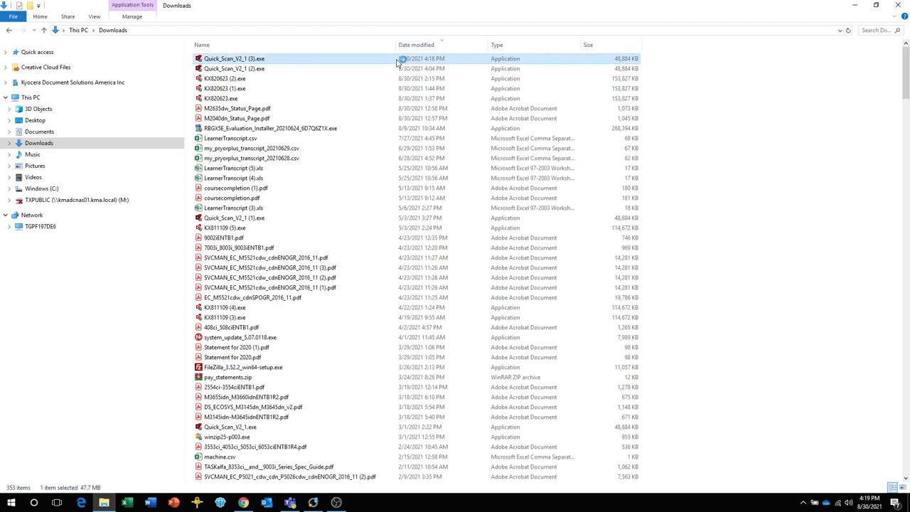
double_click(234, 59)
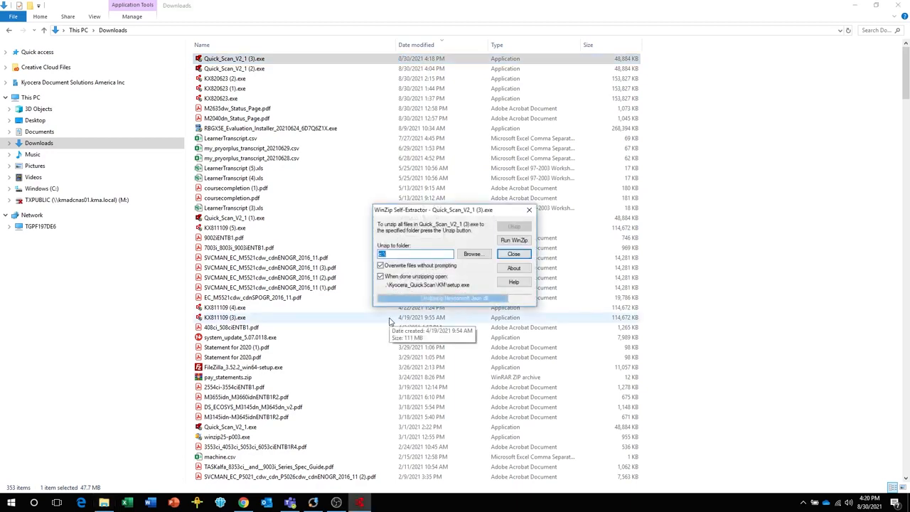
click(513, 253)
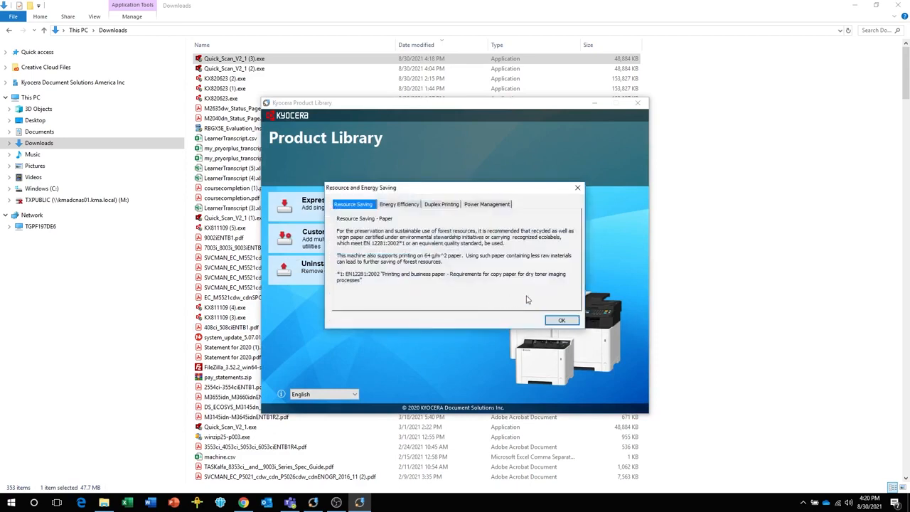
- Dismiss the Resource and Energy Saving notice to reach the installer menu
click(560, 319)
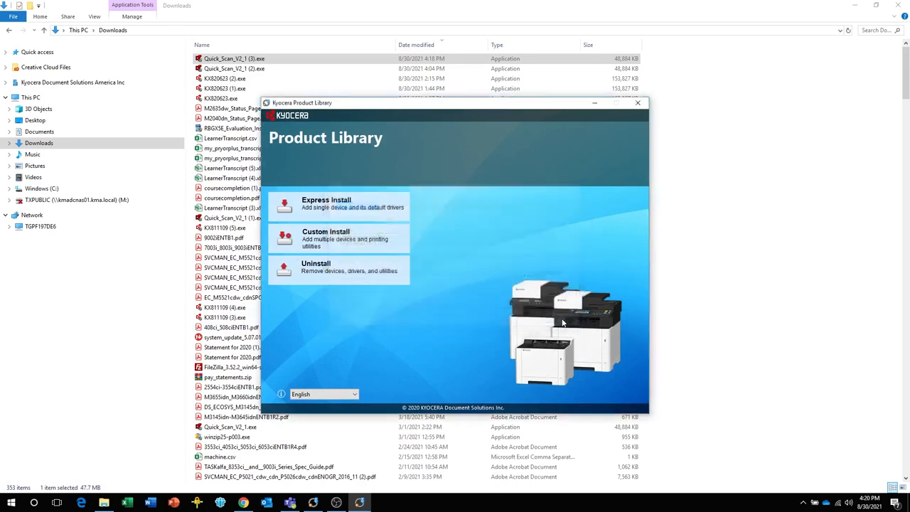
mouse_move(489, 291)
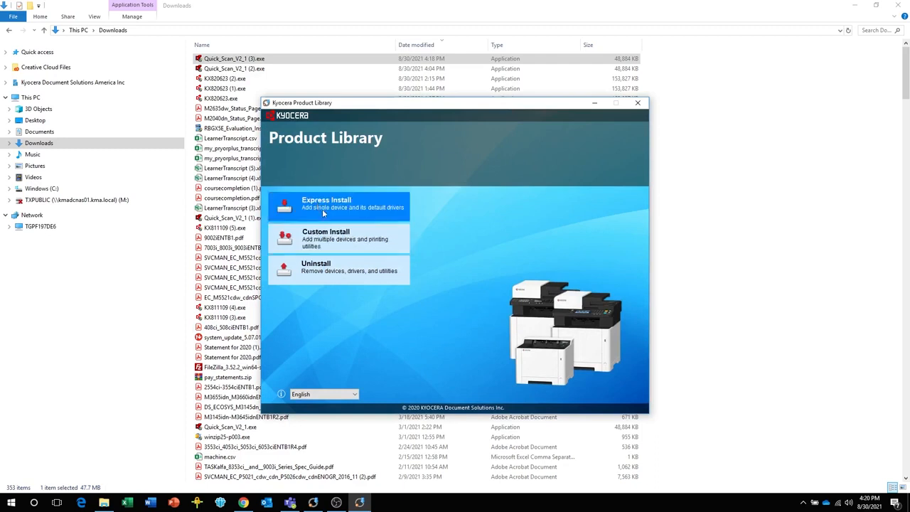
- Start Express Install for the ECOSYS M2040dn with TWAIN driver and Quick Scan
click(325, 202)
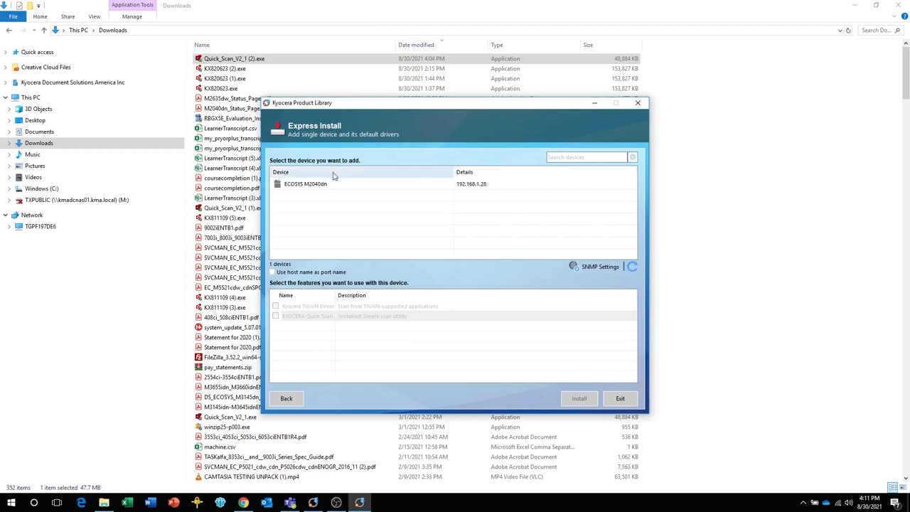
mouse_move(336, 185)
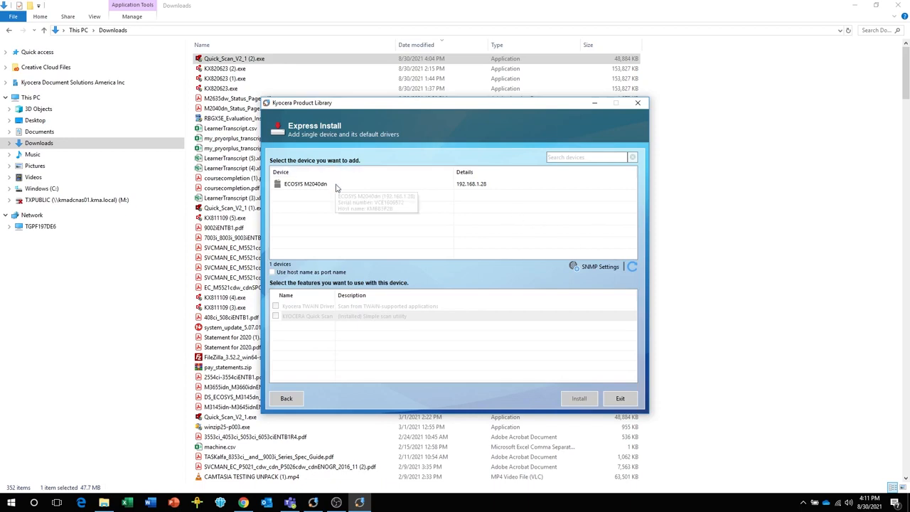
click(306, 183)
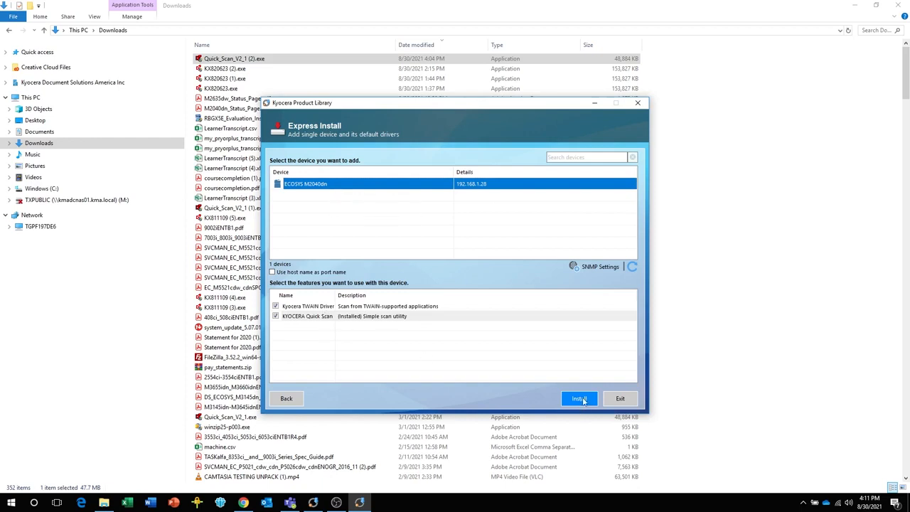
click(578, 398)
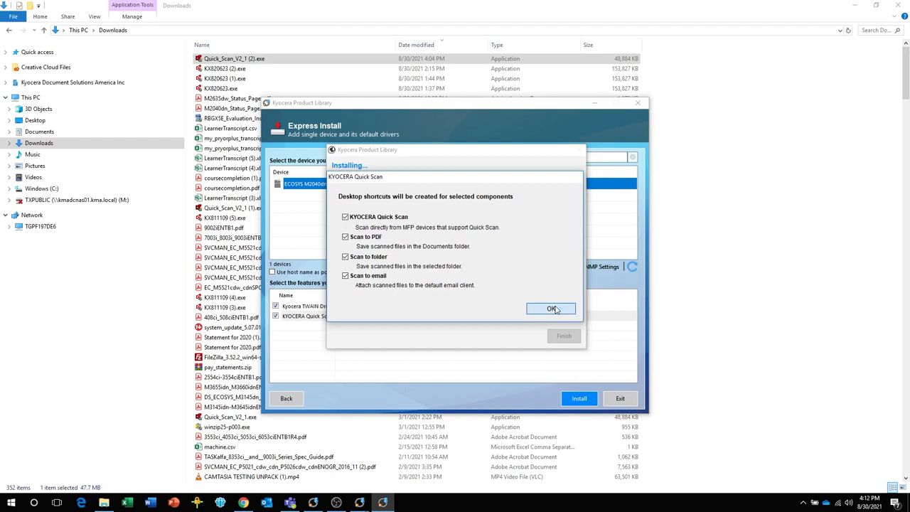
- Accept the desktop shortcuts, finish the installation and close Product Library
click(552, 307)
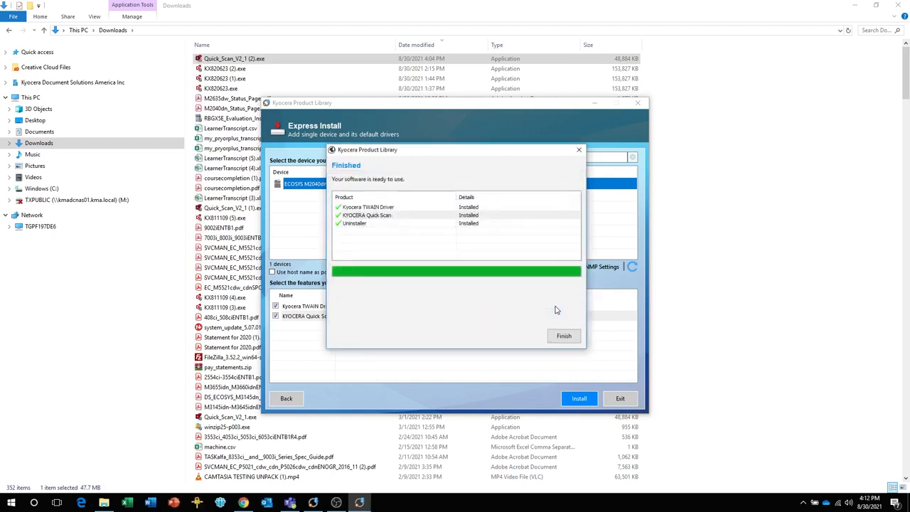
click(563, 336)
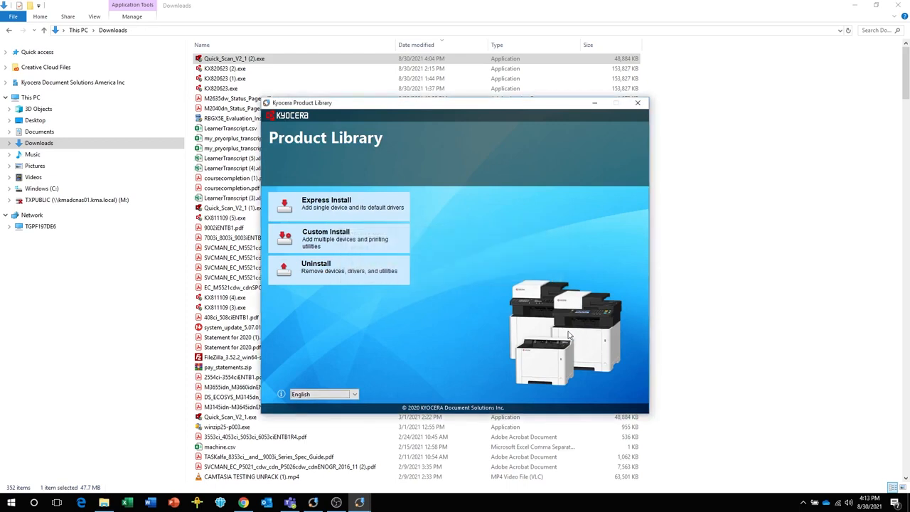
click(637, 103)
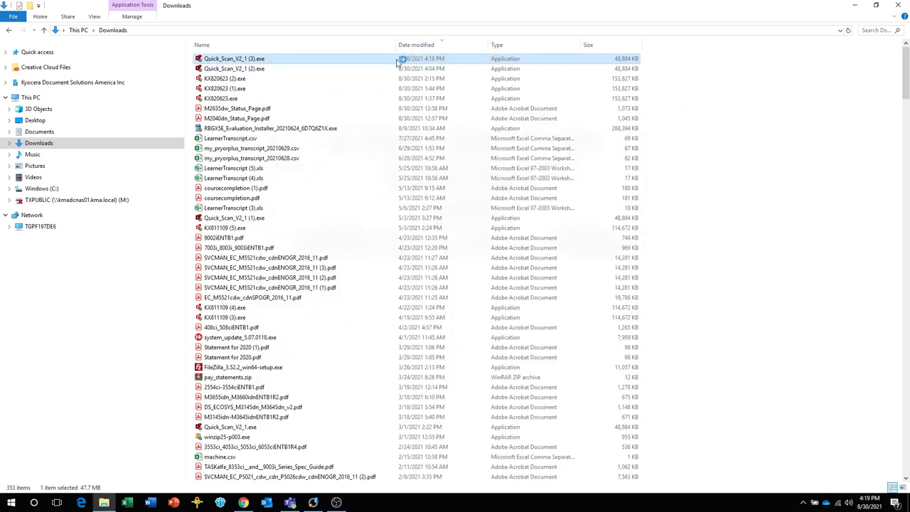